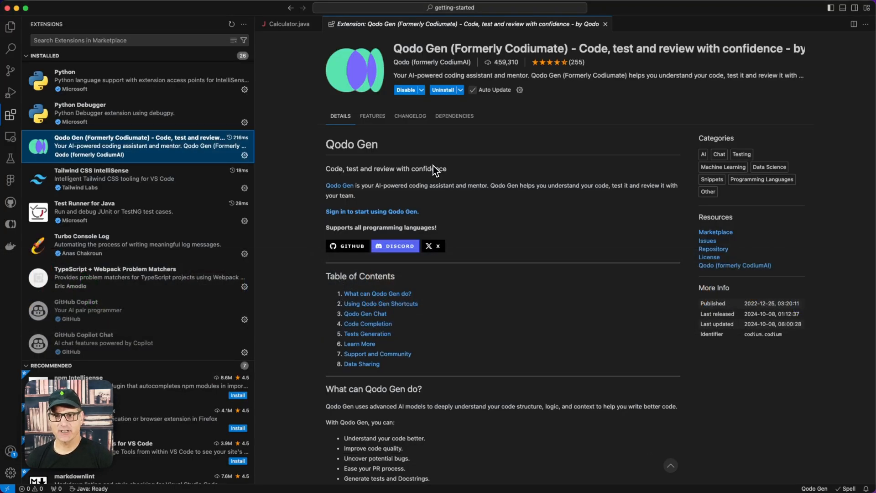
mouse_move(508, 162)
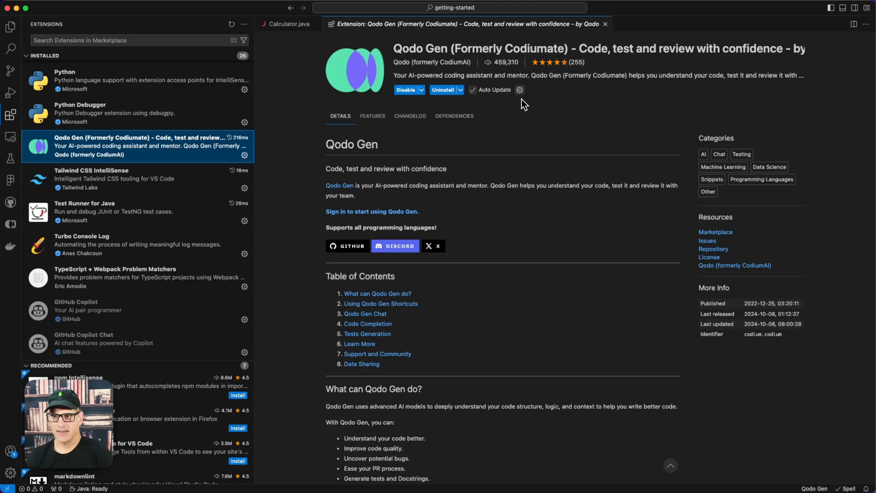
Open the Qodo Gen extension's Settings from its management gear menu
click(519, 90)
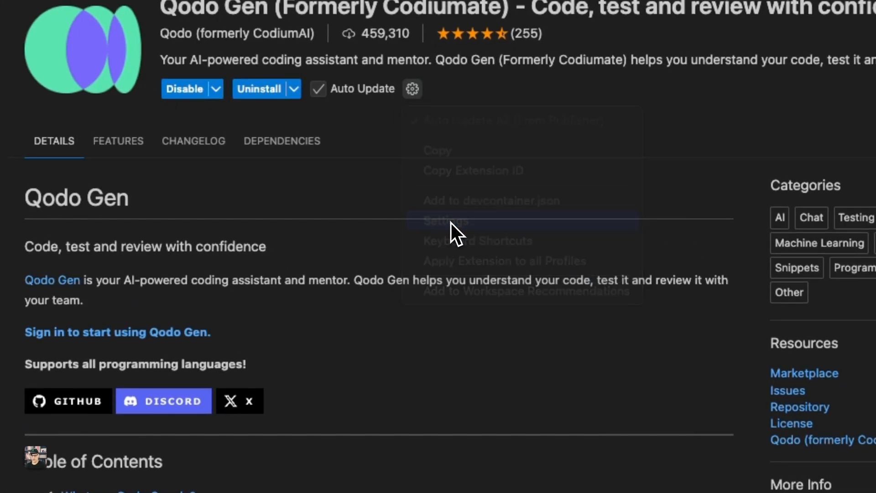
click(443, 221)
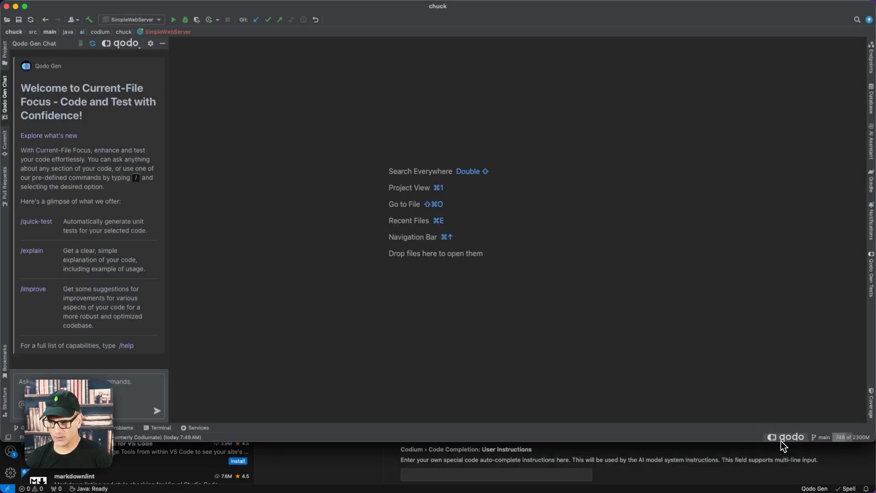
Open the Qodo Gen settings dialog from the qodo status-bar widget's Go to Settings
click(788, 437)
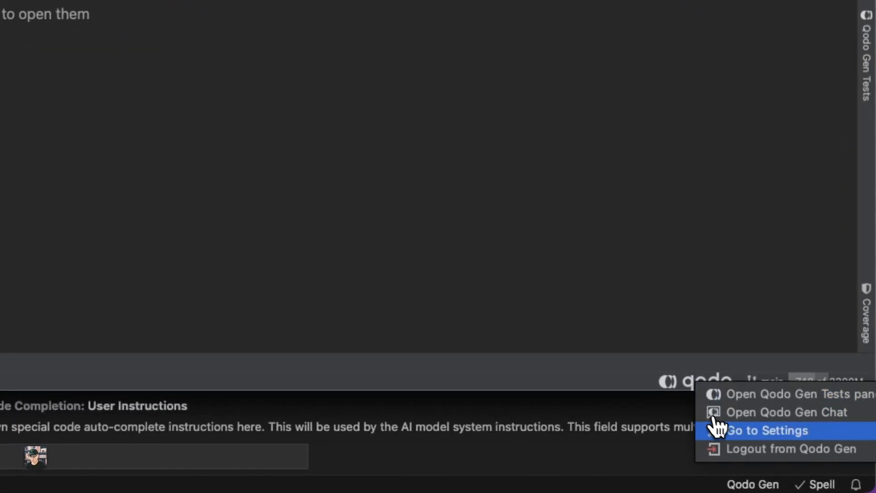
click(769, 431)
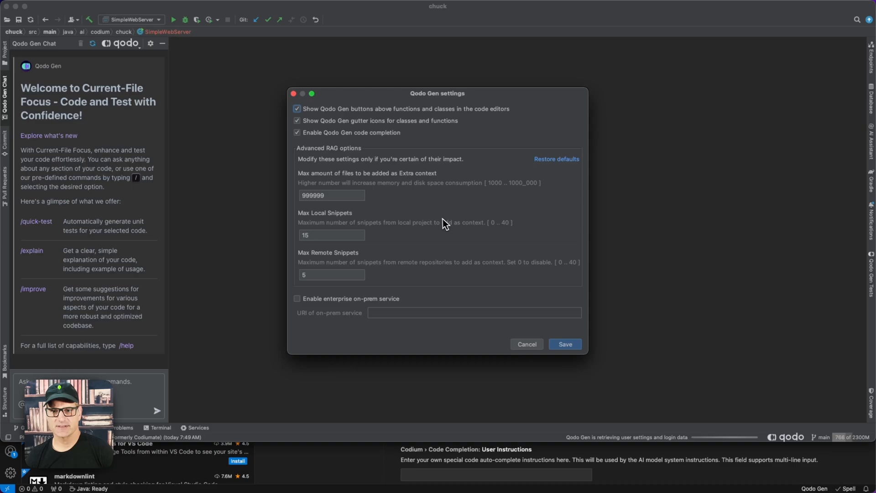
mouse_move(451, 225)
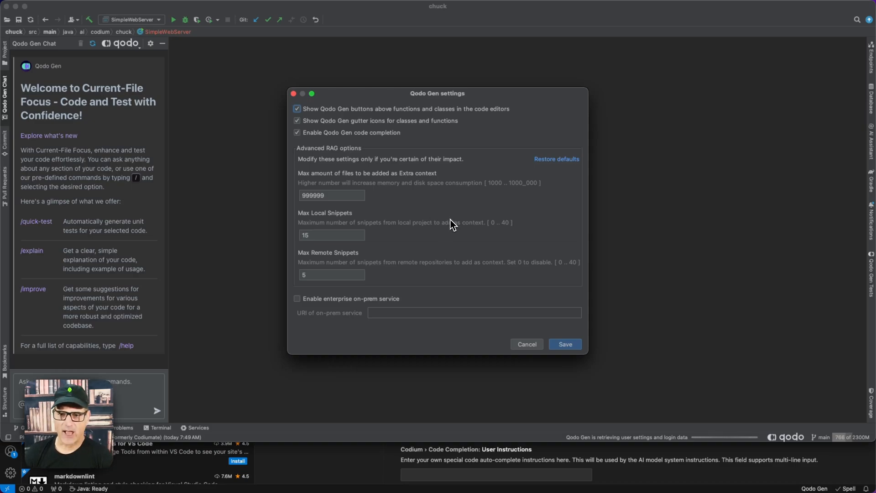
mouse_move(355, 303)
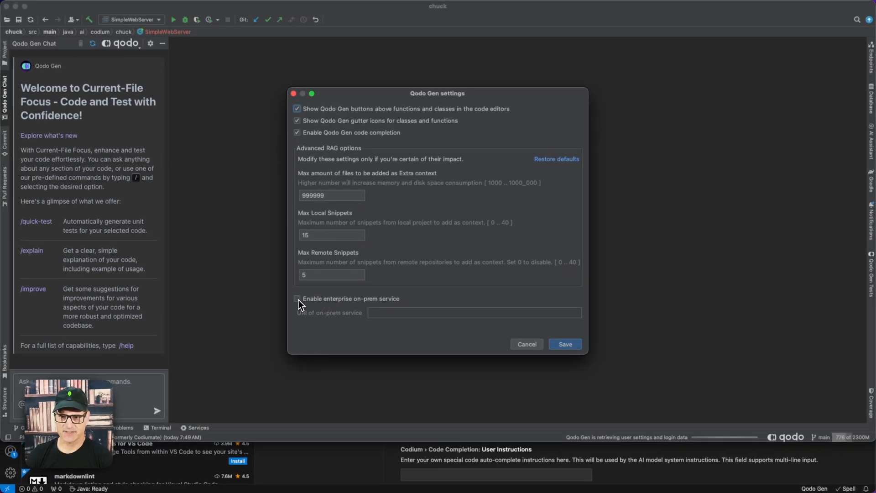
mouse_move(416, 319)
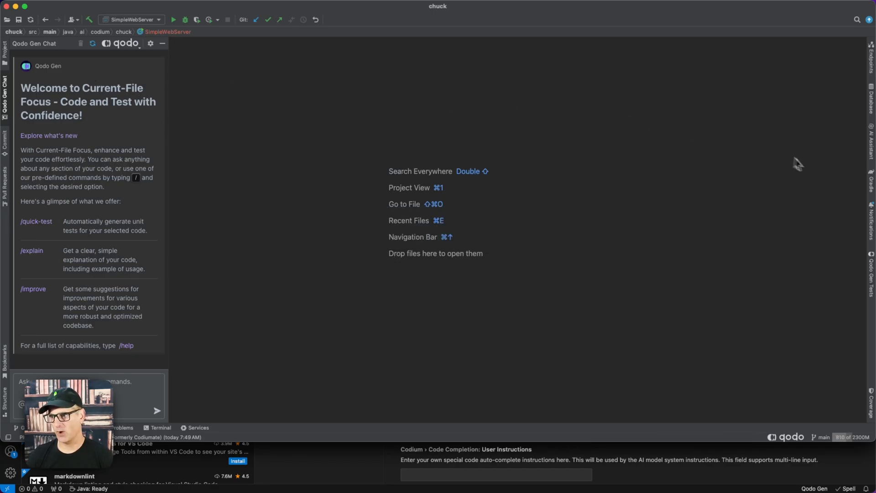
Show the Qodo Gen Tests tool window, reopening it from the status-bar qodo menu
click(869, 264)
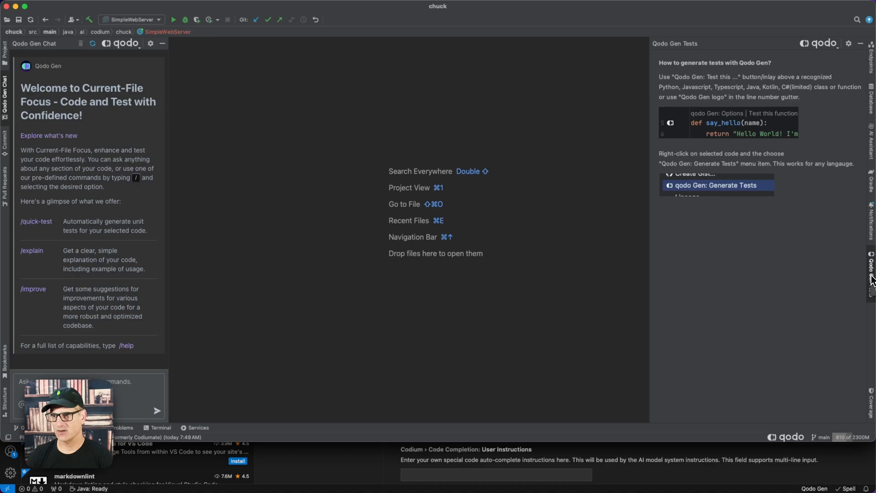
mouse_move(267, 127)
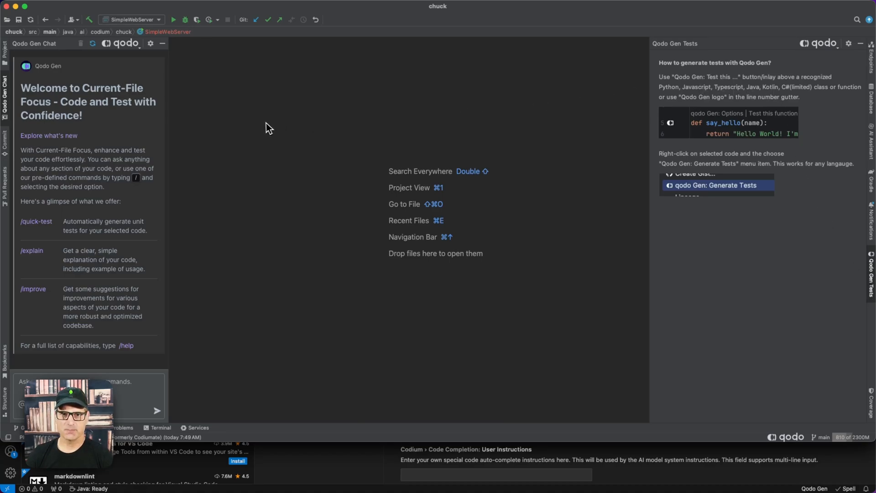
mouse_move(756, 393)
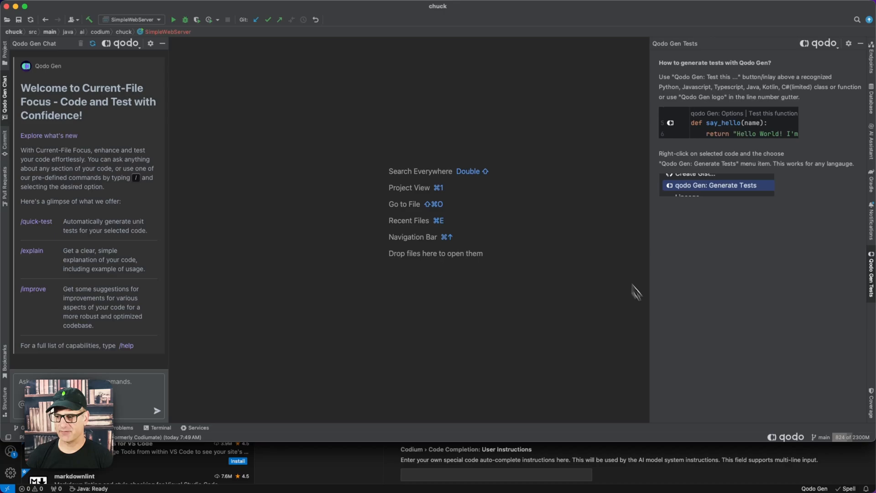
click(790, 437)
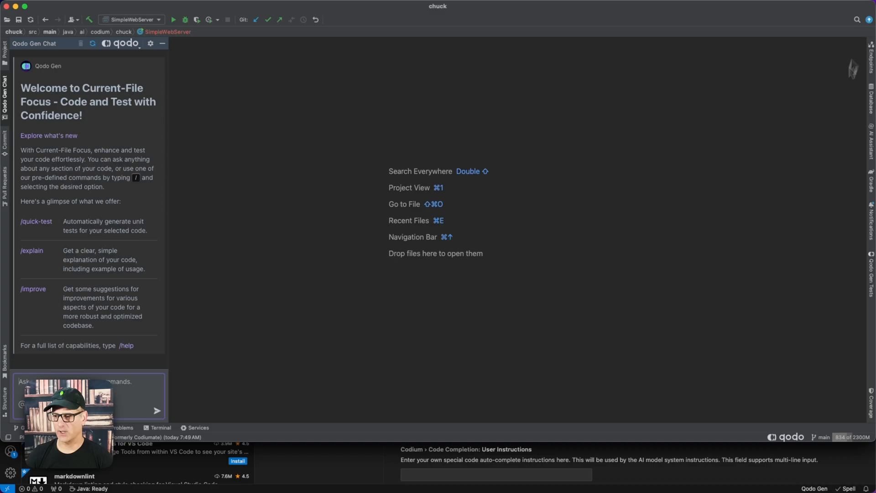
click(788, 437)
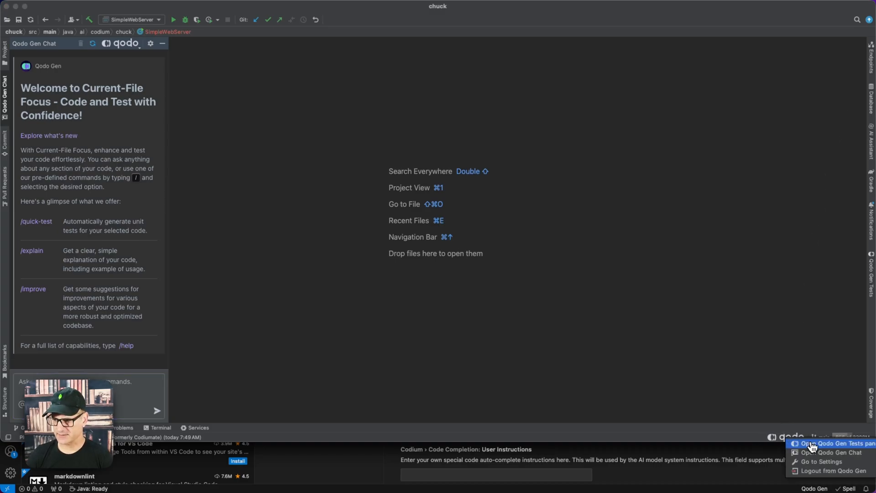
click(832, 442)
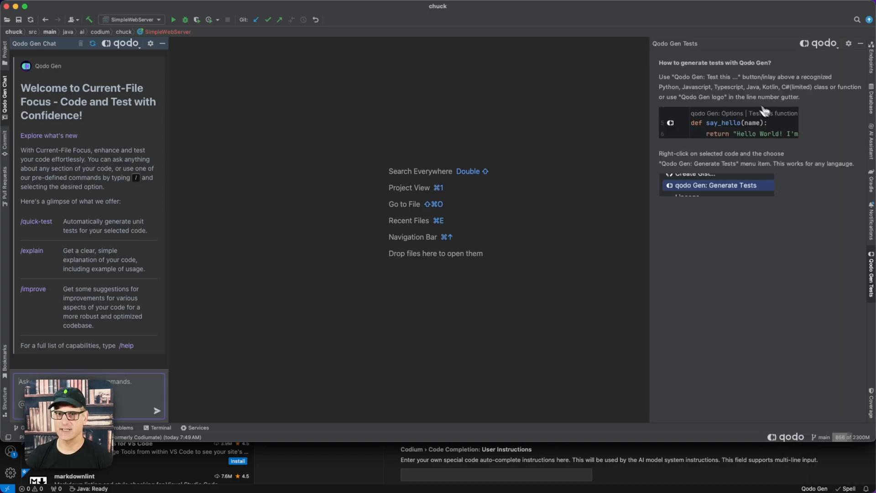
Hide the Qodo Gen Chat tool window so only the Tests panel remains
click(162, 43)
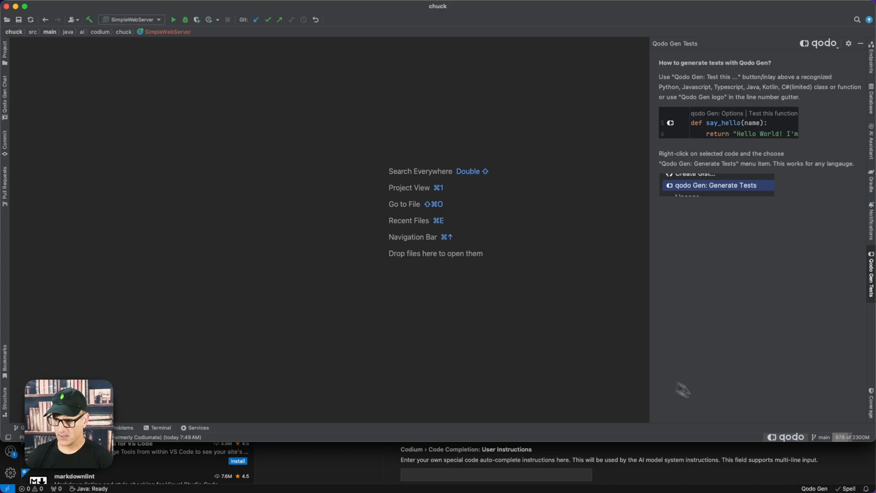
click(5, 93)
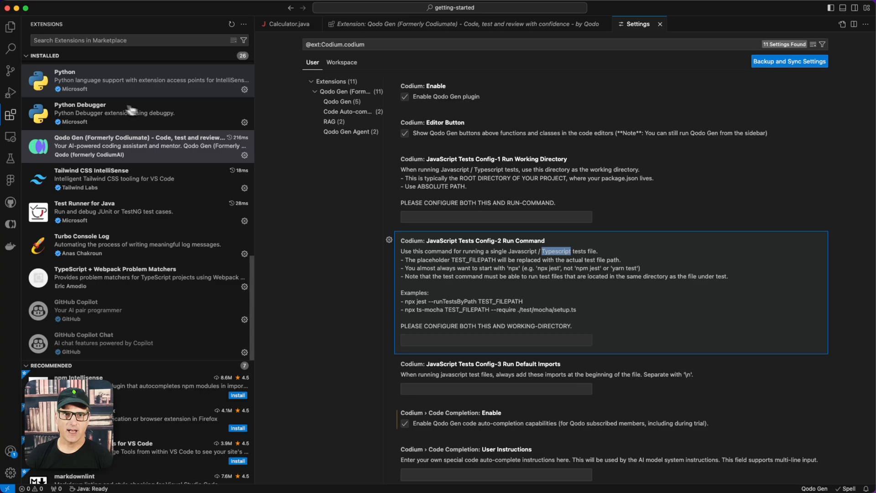
Show the Qodo Gen chat, then run 'Test this class' on Calculator in Calculator.java
click(10, 224)
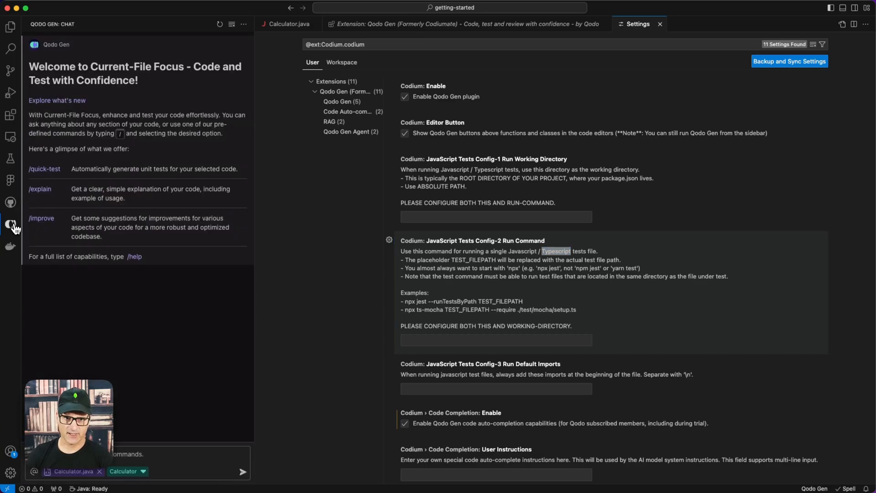
mouse_move(99, 298)
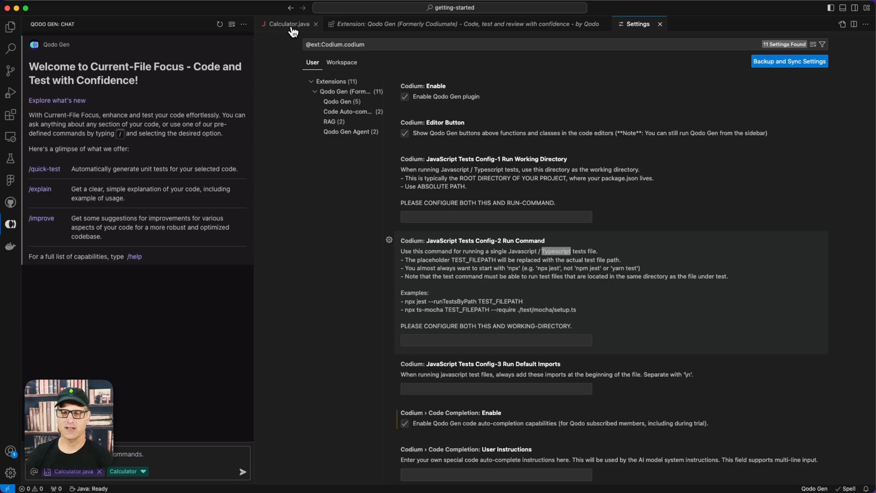
click(286, 23)
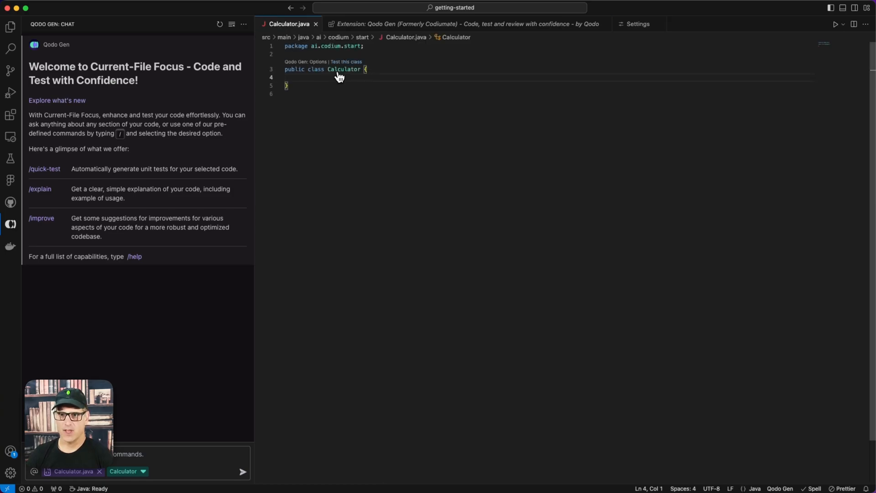
click(328, 62)
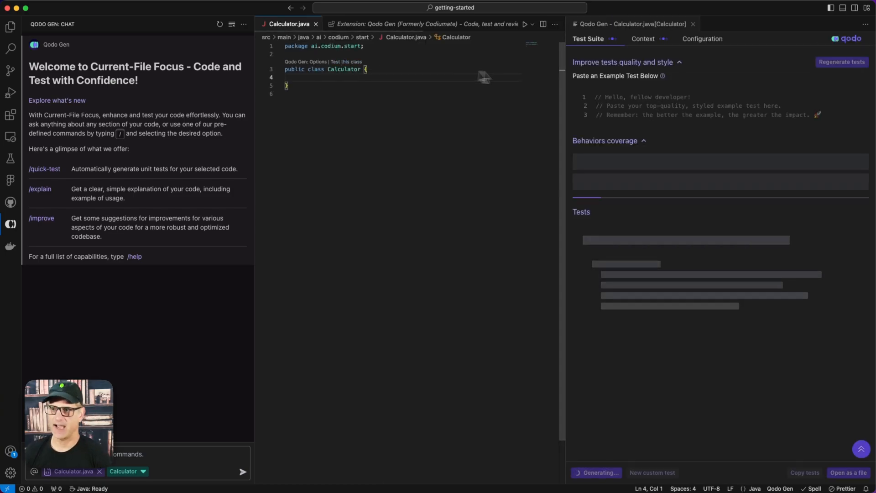